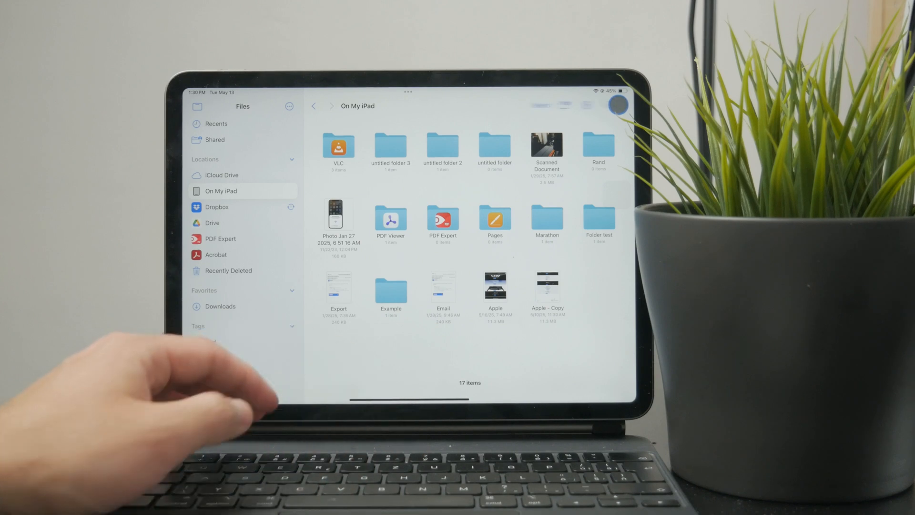
Search Files for 'Docs', then launch Microsoft Word from Spotlight suggestions
{"action": "type", "text": "Docs"}
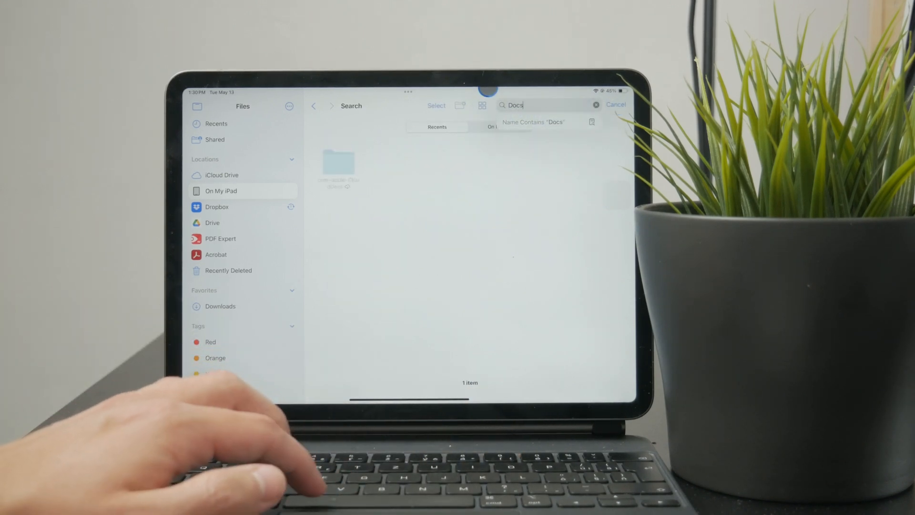
{"action": "key", "text": "backspace"}
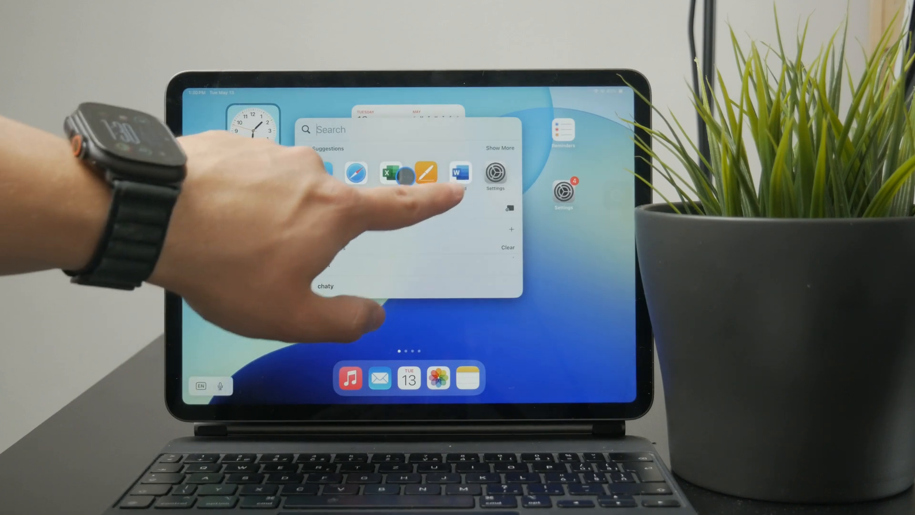
{"action": "left_click", "coordinate": [461, 171]}
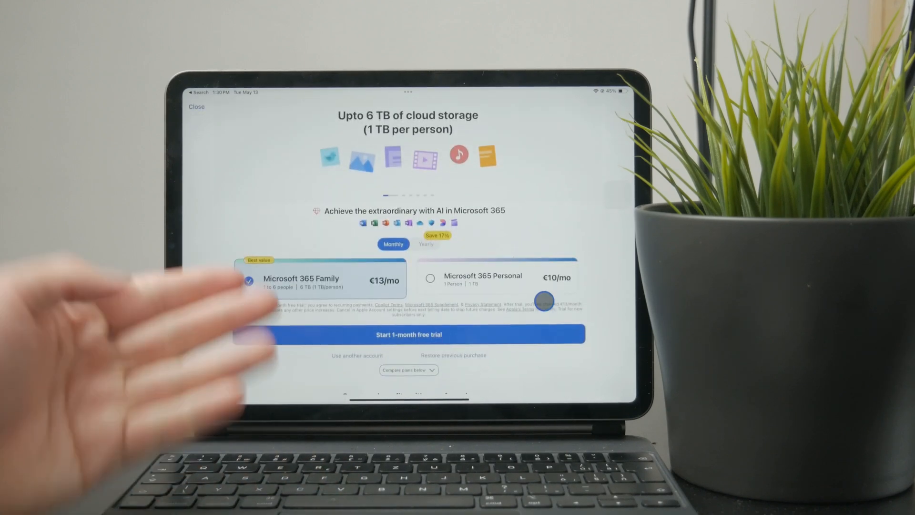
Close Word's Microsoft 365 subscription offer
{"action": "left_click", "coordinate": [196, 106]}
{"action": "type", "text": "d"}
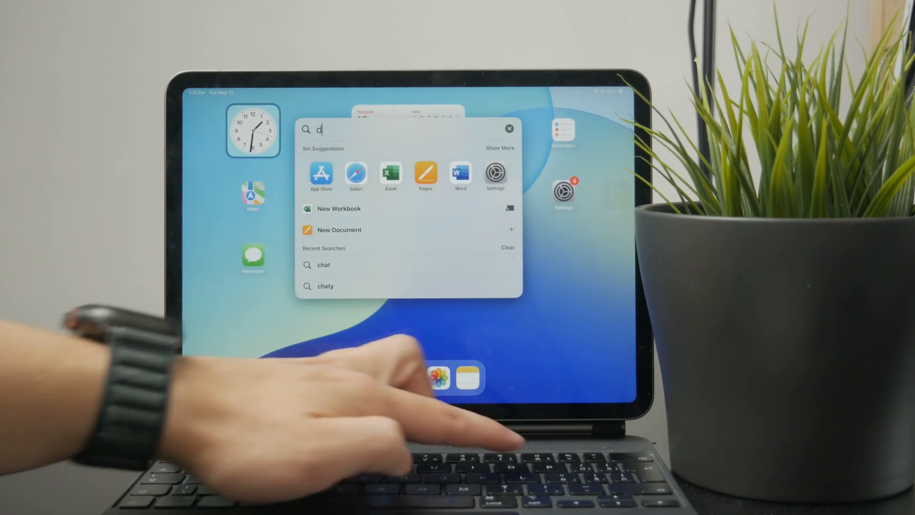
Search Spotlight for 'docs', open the top hit, and share Simple Novel from Files
{"action": "type", "text": "ocs"}
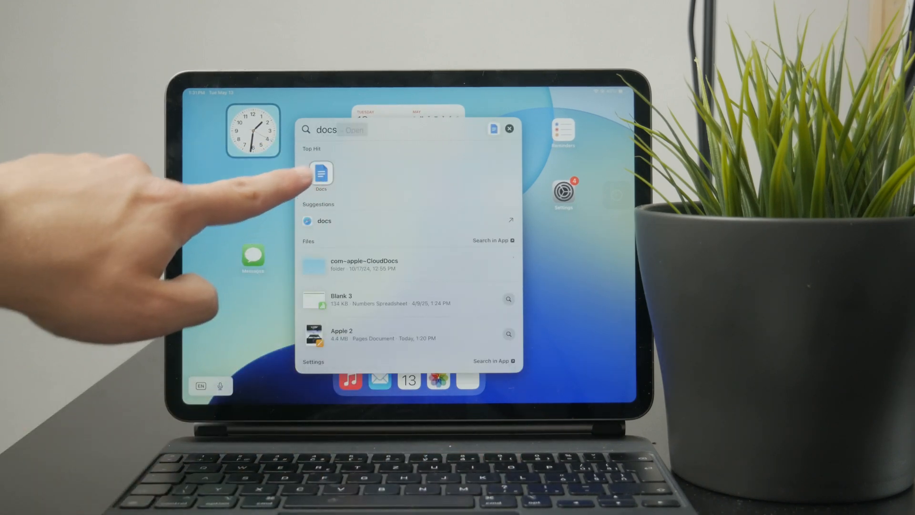
{"action": "left_click", "coordinate": [320, 175]}
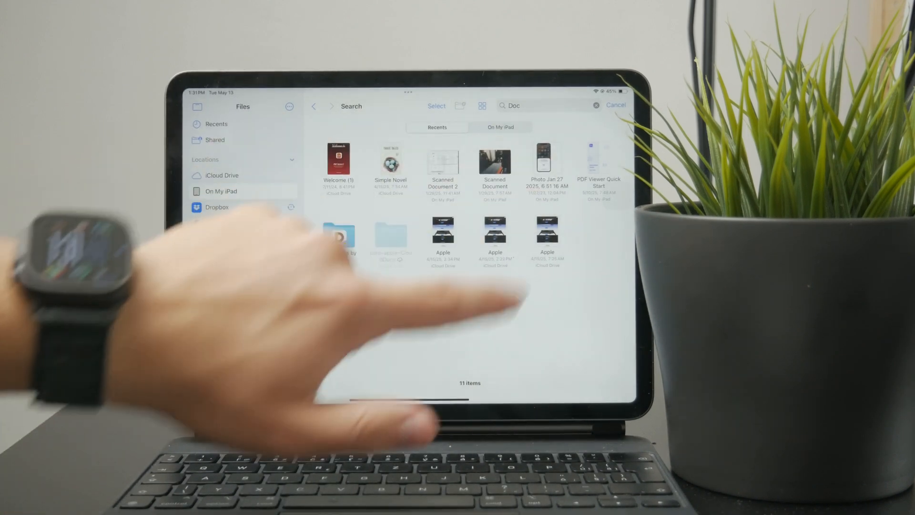
{"action": "left_click", "coordinate": [389, 161]}
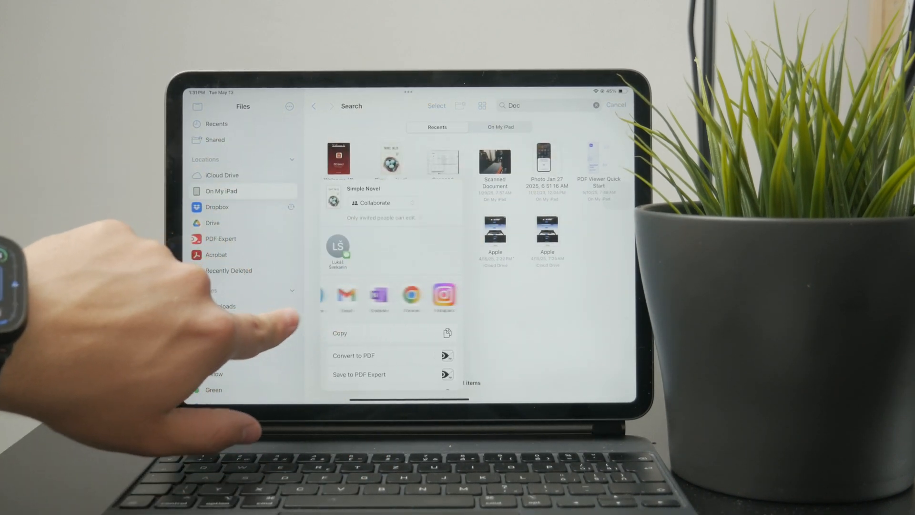